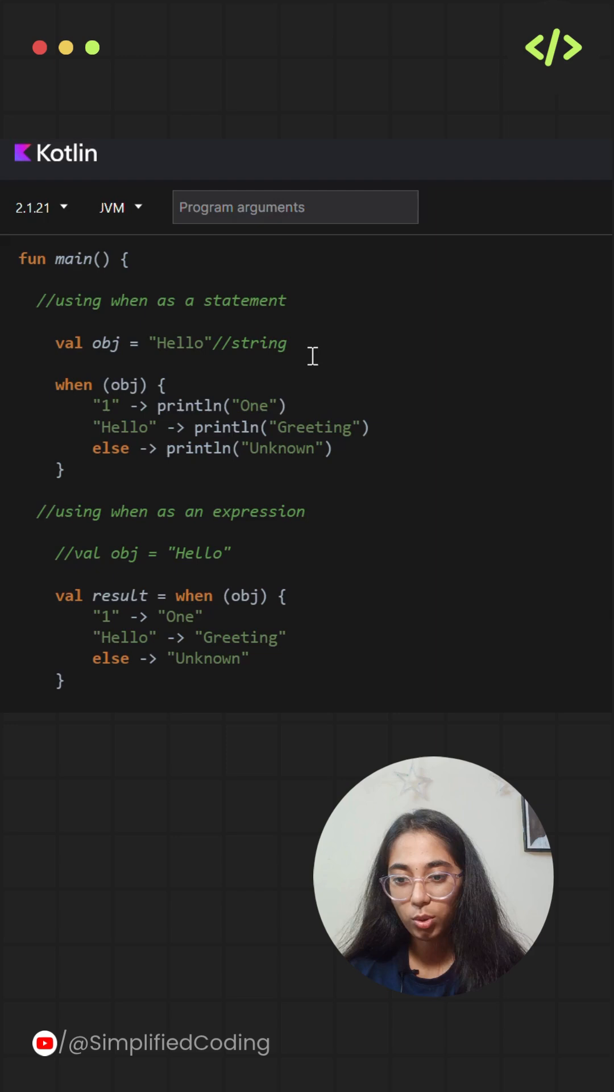
pyautogui.moveTo(147, 393)
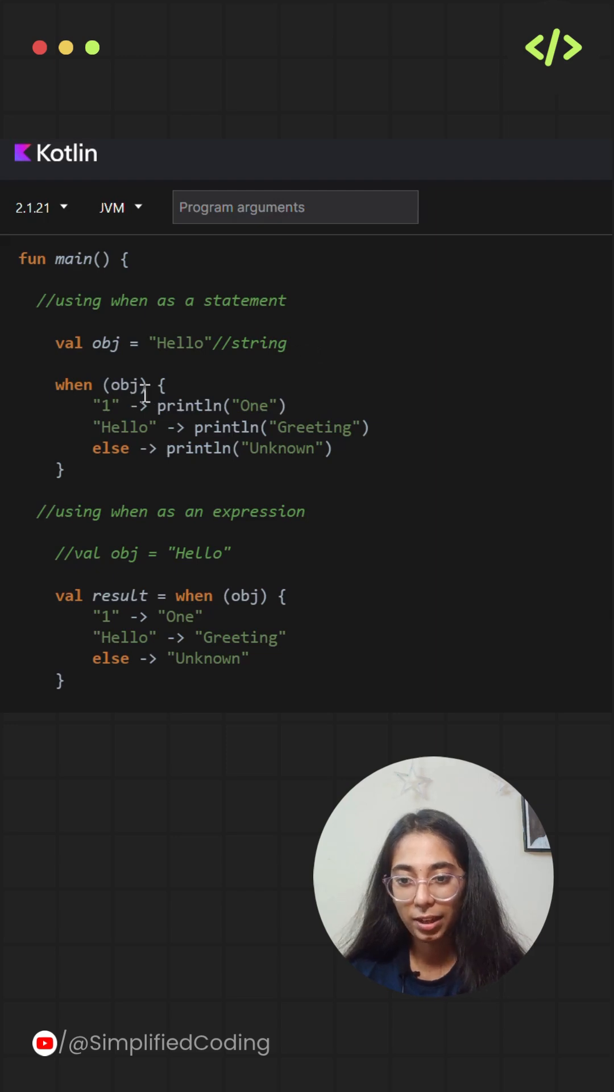
# Highlight the when statement branches, the obj variable and its string comment before running.
pyautogui.doubleClick(128, 386)
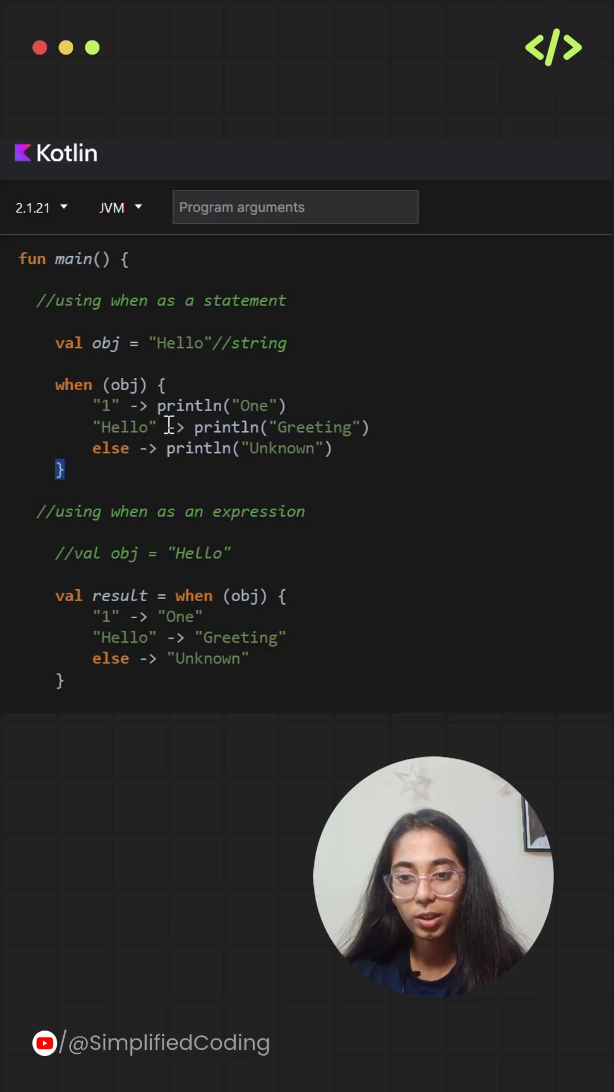
pyautogui.doubleClick(177, 427)
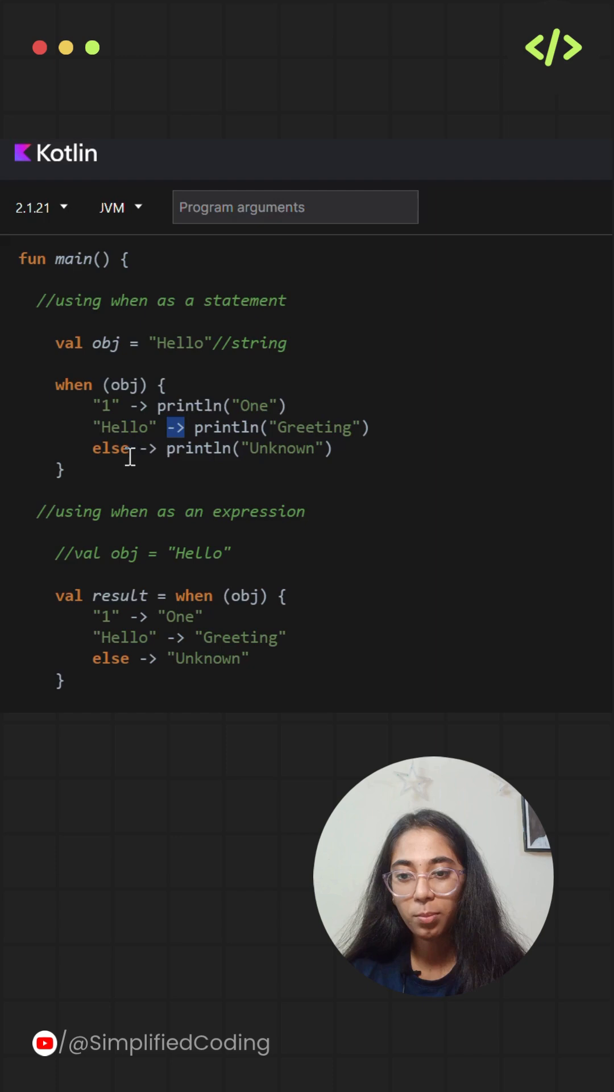
pyautogui.moveTo(220, 299)
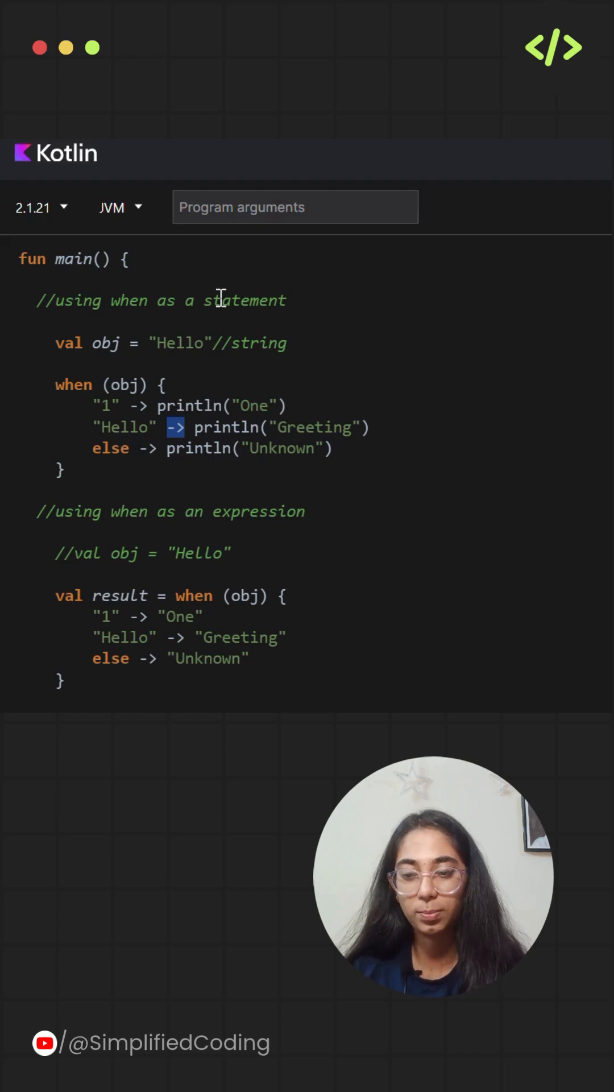
pyautogui.doubleClick(244, 300)
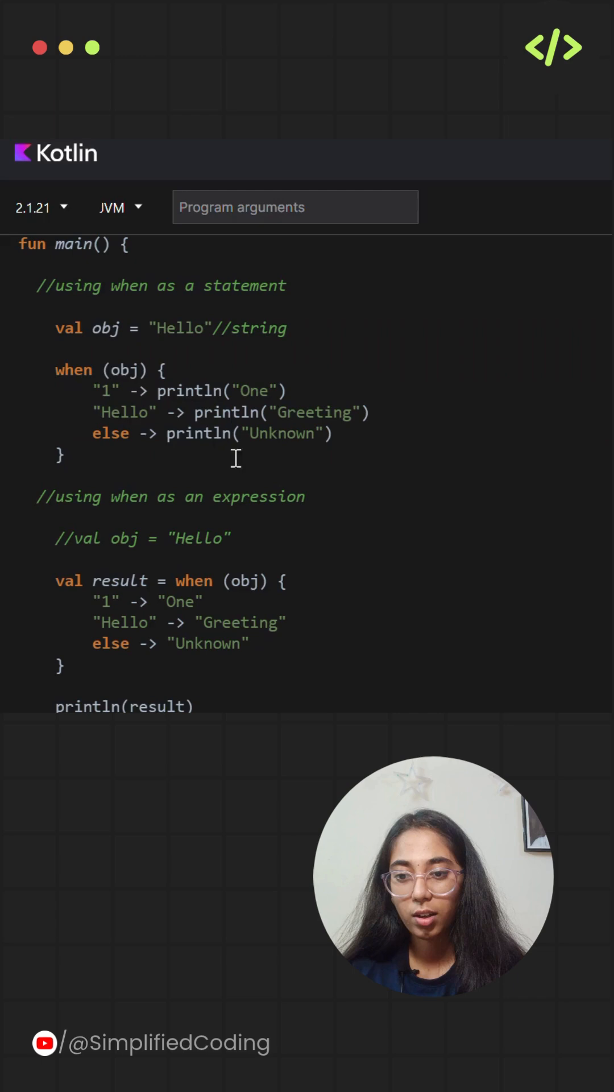
pyautogui.doubleClick(105, 328)
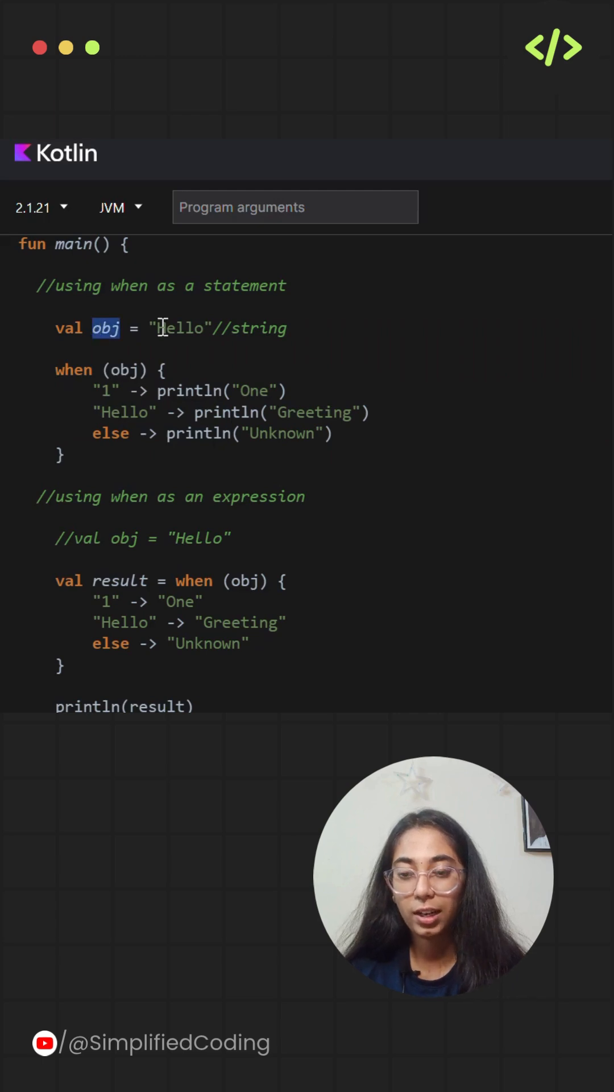
pyautogui.doubleClick(180, 327)
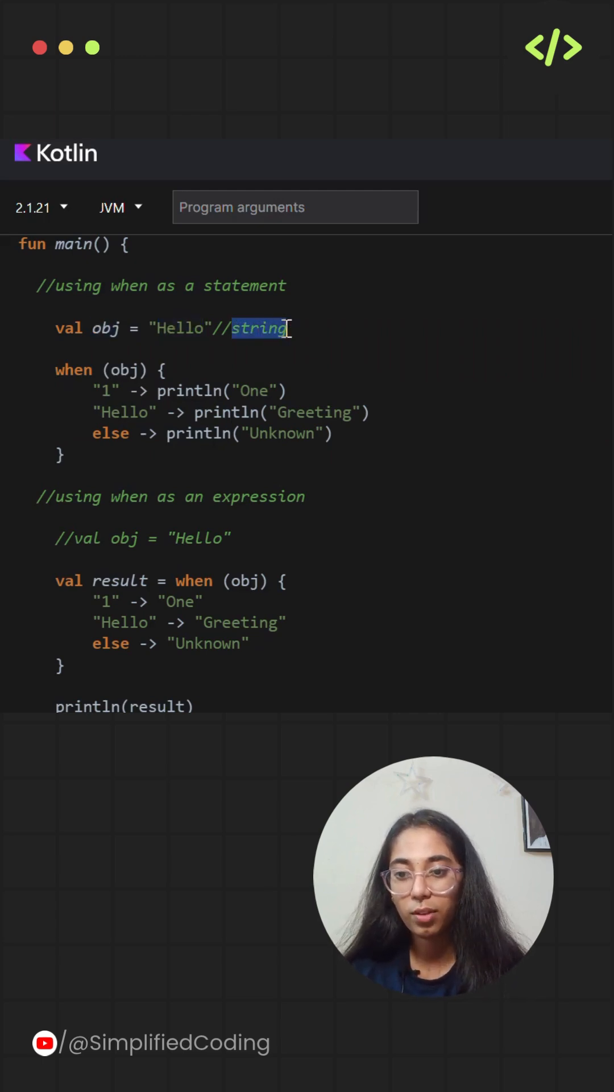
pyautogui.moveTo(173, 433)
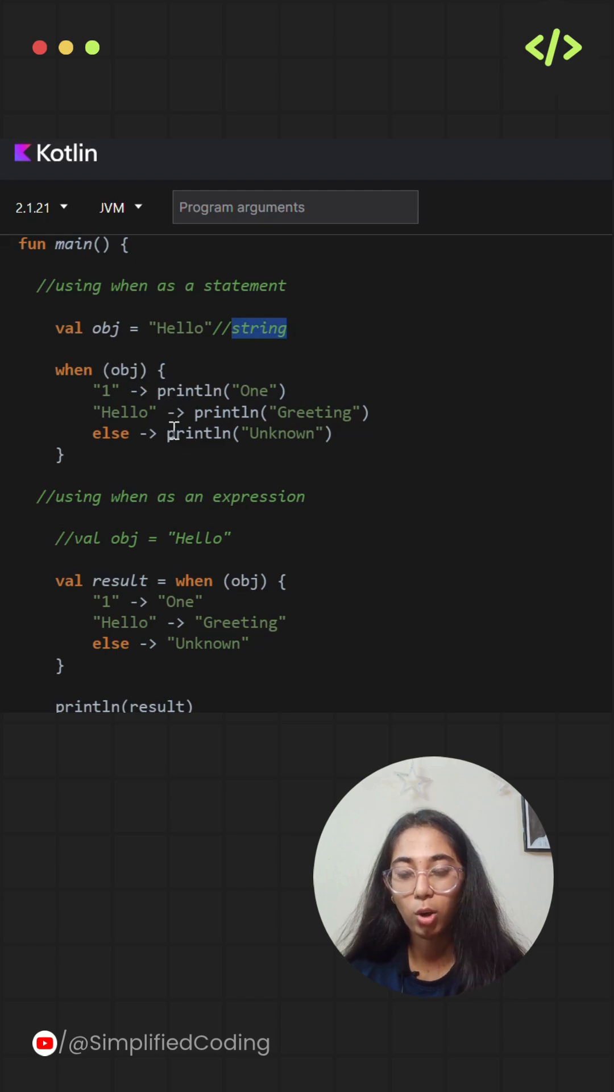
pyautogui.doubleClick(124, 412)
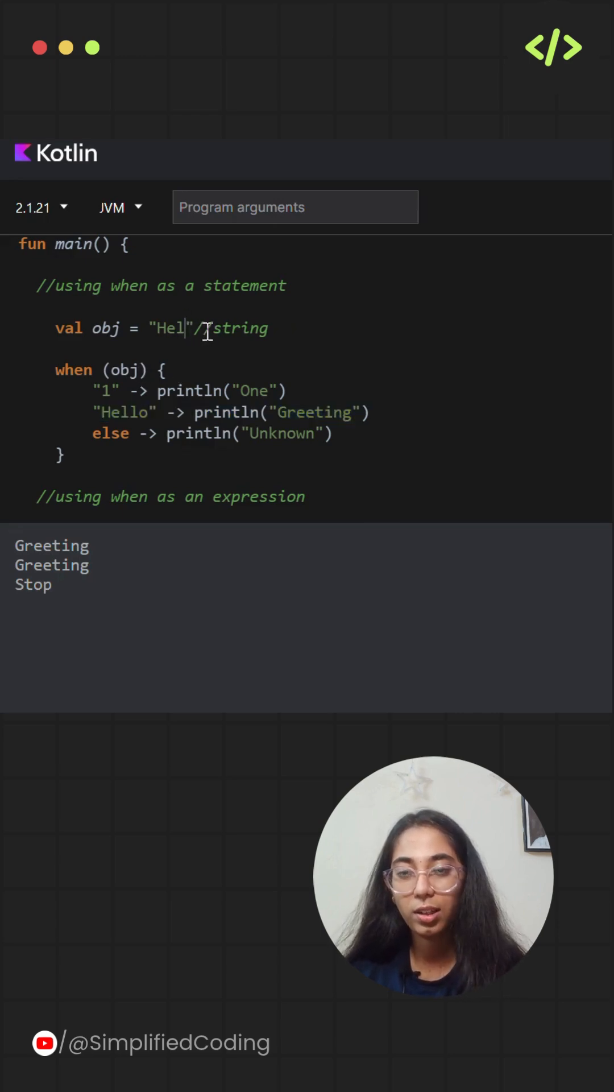
# Change obj from "Hello" to "1" and rerun so the output reads One, One, Stop.
pyautogui.write('1')
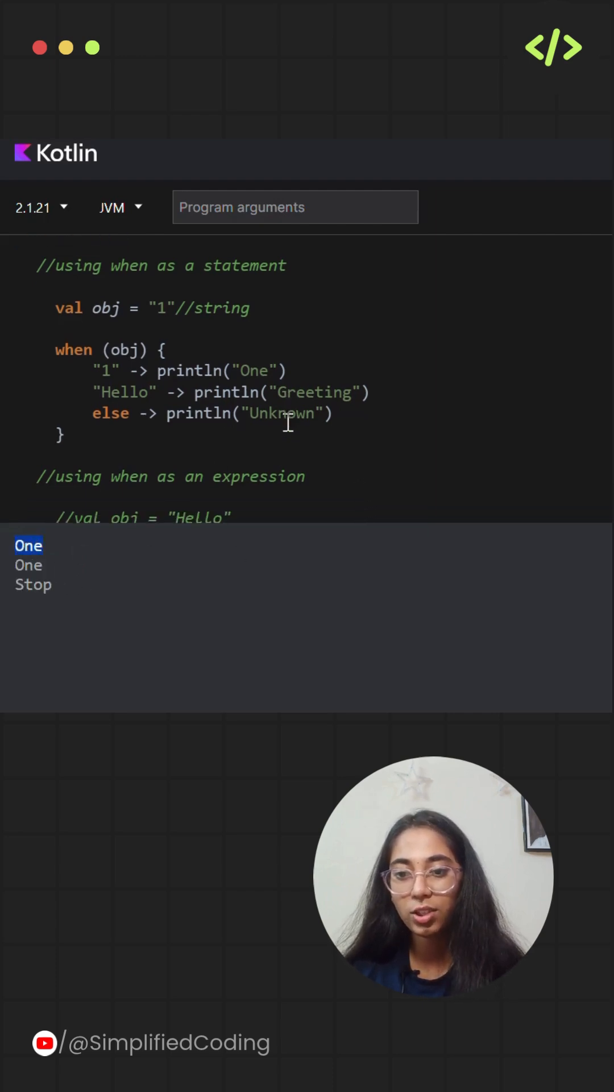
pyautogui.scroll(3)
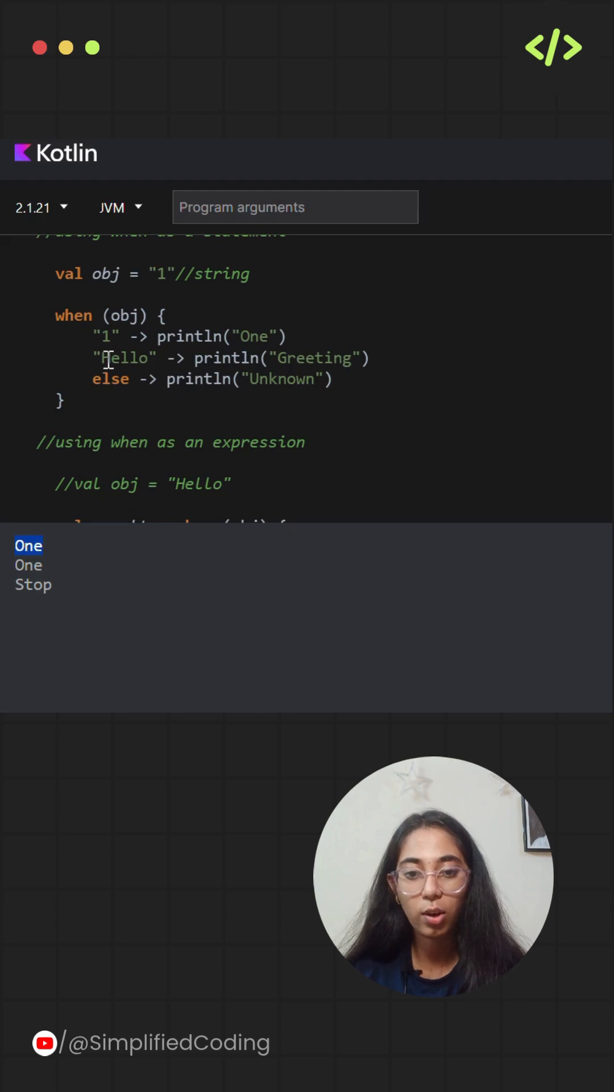
pyautogui.moveTo(152, 408)
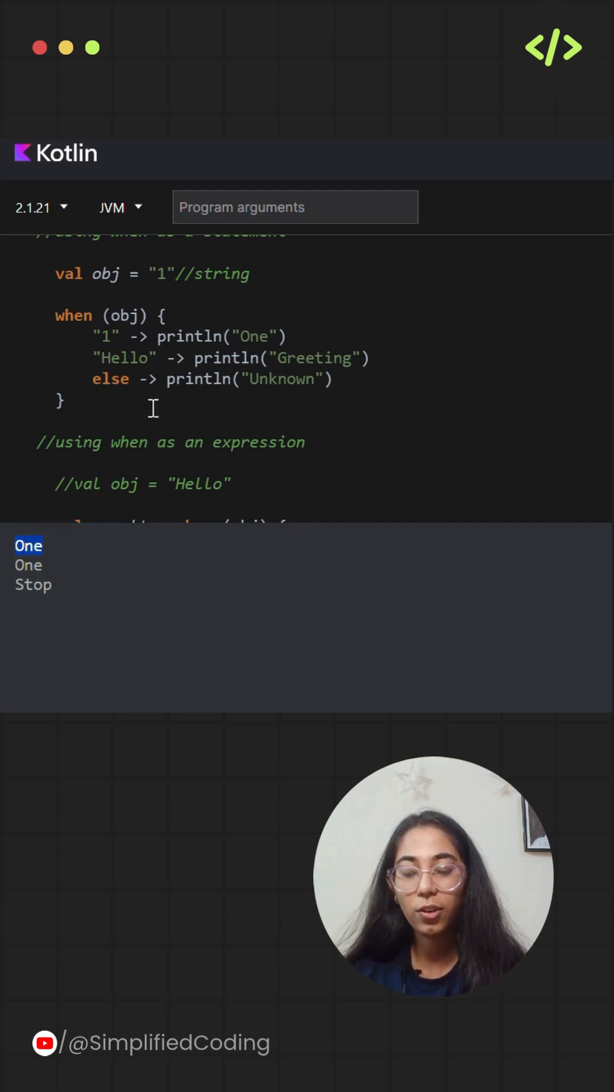
pyautogui.scroll(-3)
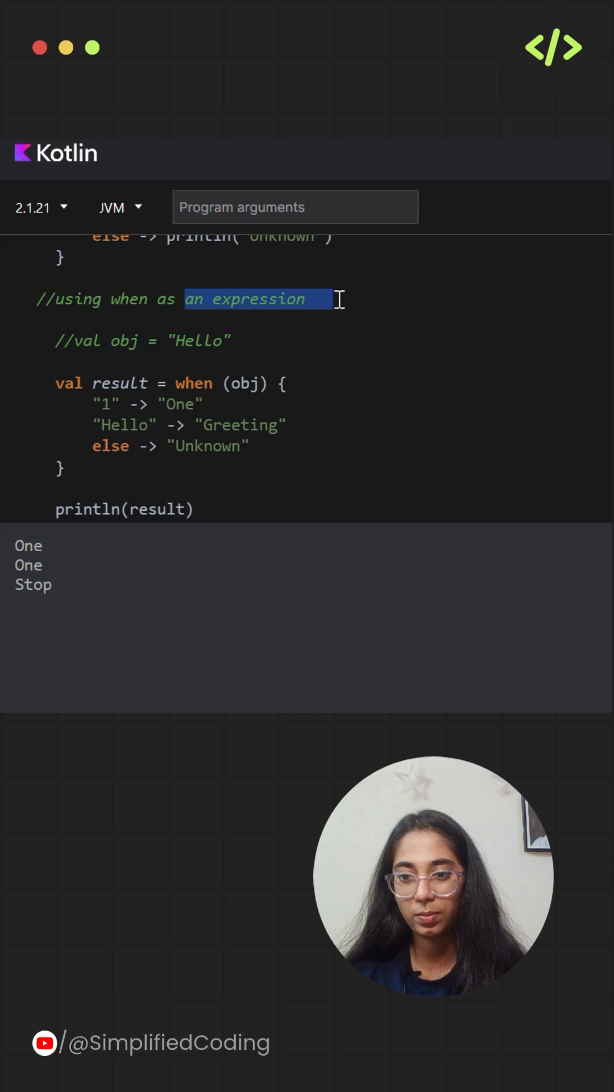
pyautogui.moveTo(197, 395)
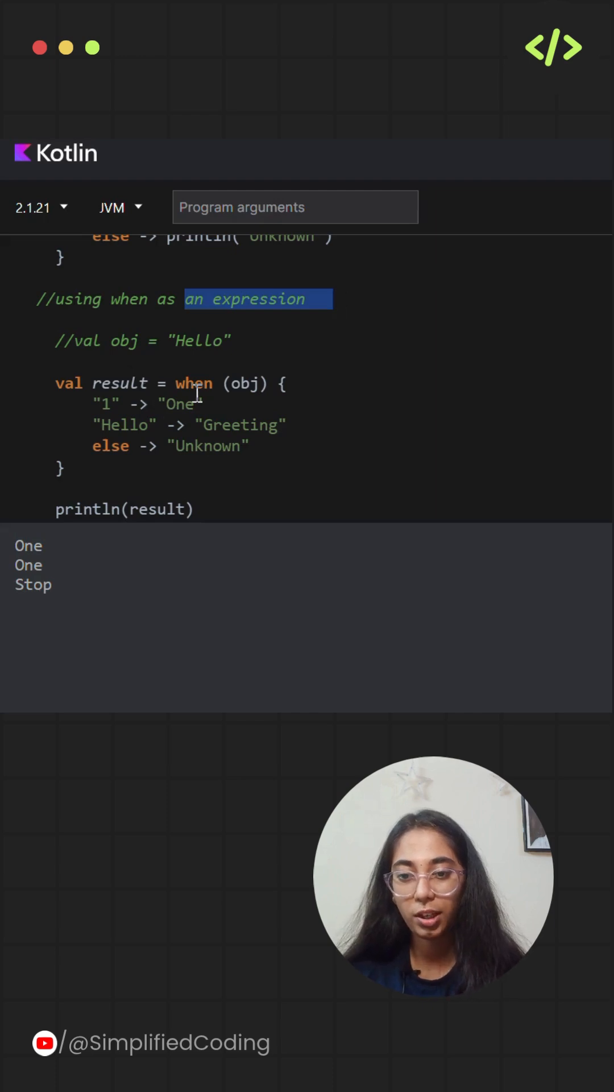
pyautogui.doubleClick(122, 383)
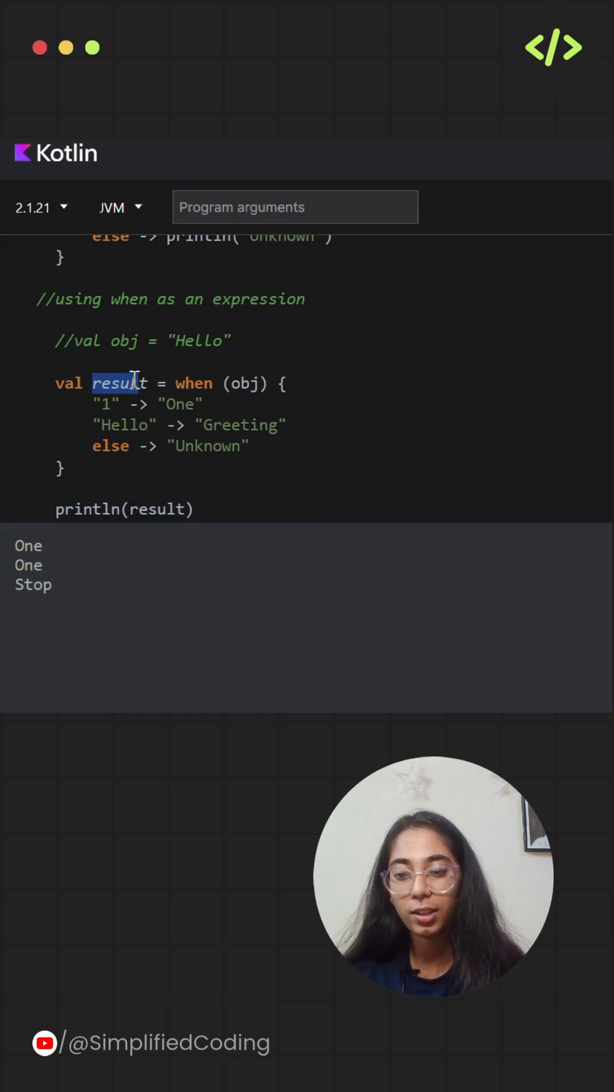
pyautogui.moveTo(147, 495)
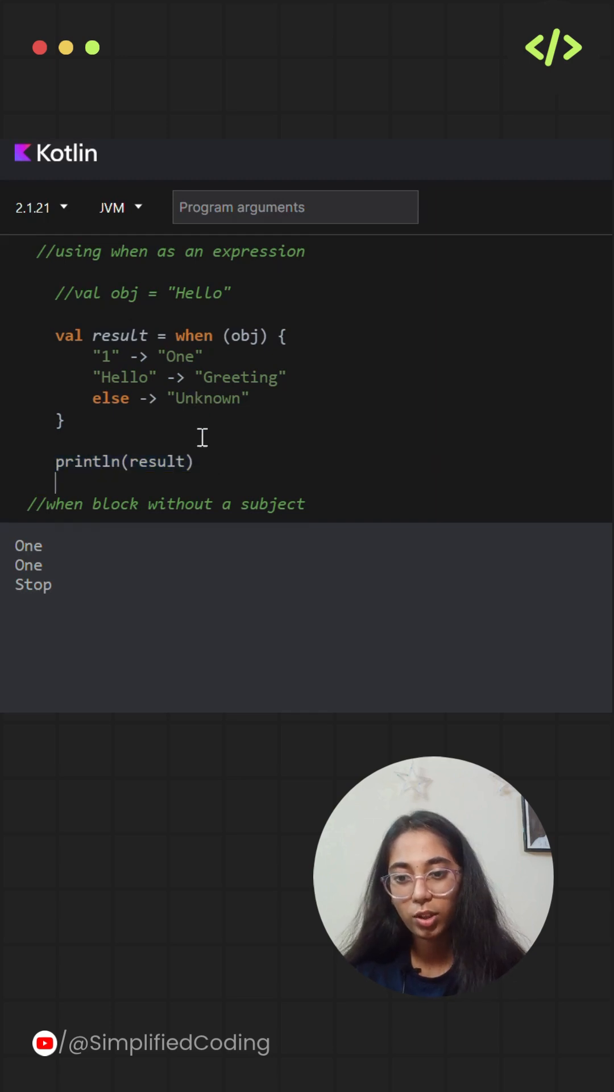
pyautogui.scroll(3)
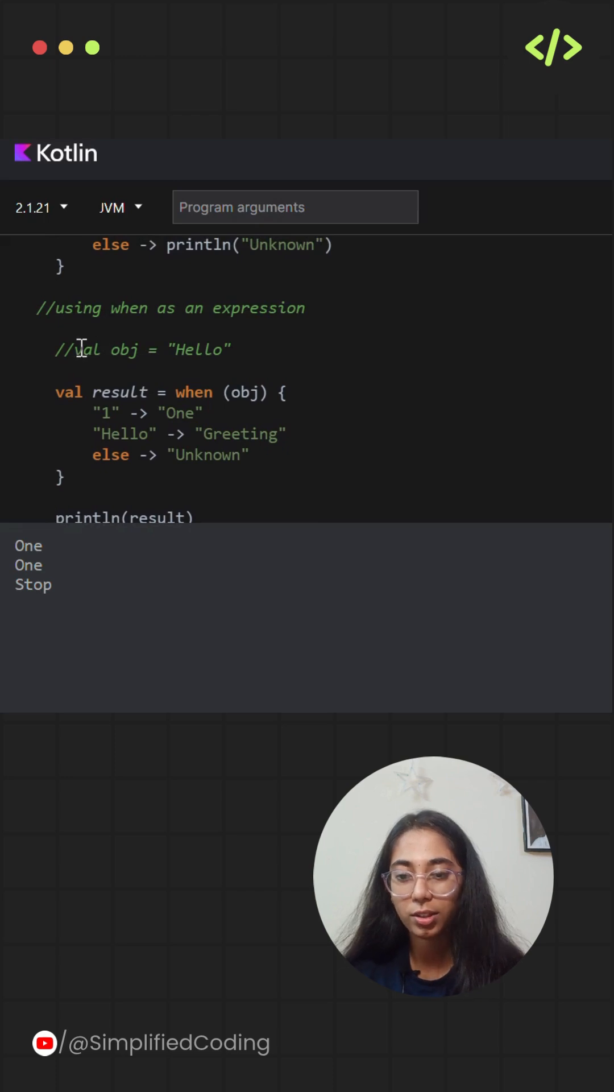
pyautogui.moveTo(217, 383)
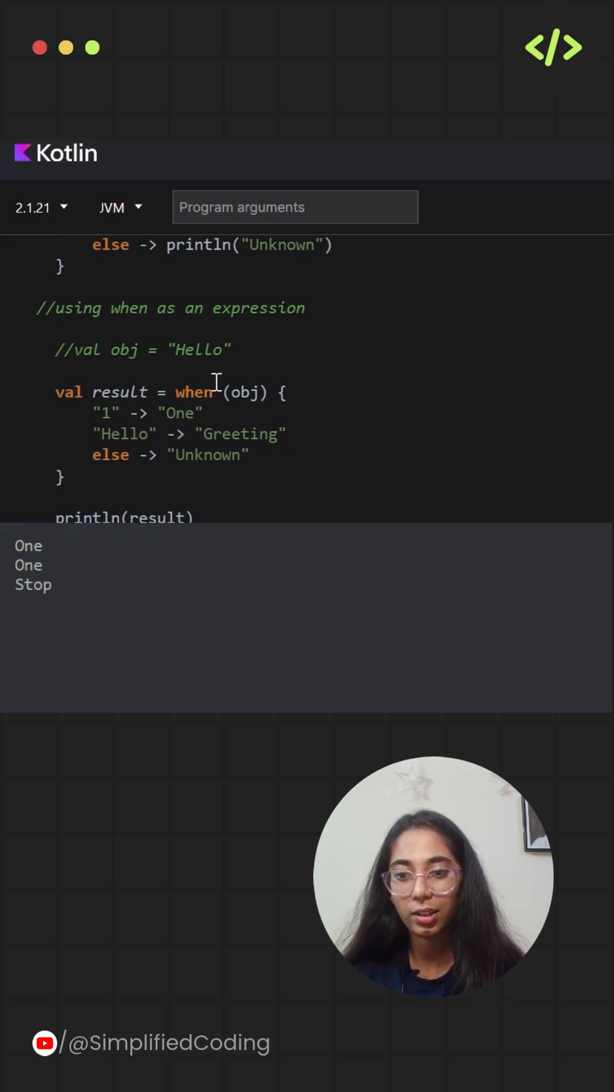
pyautogui.scroll(3)
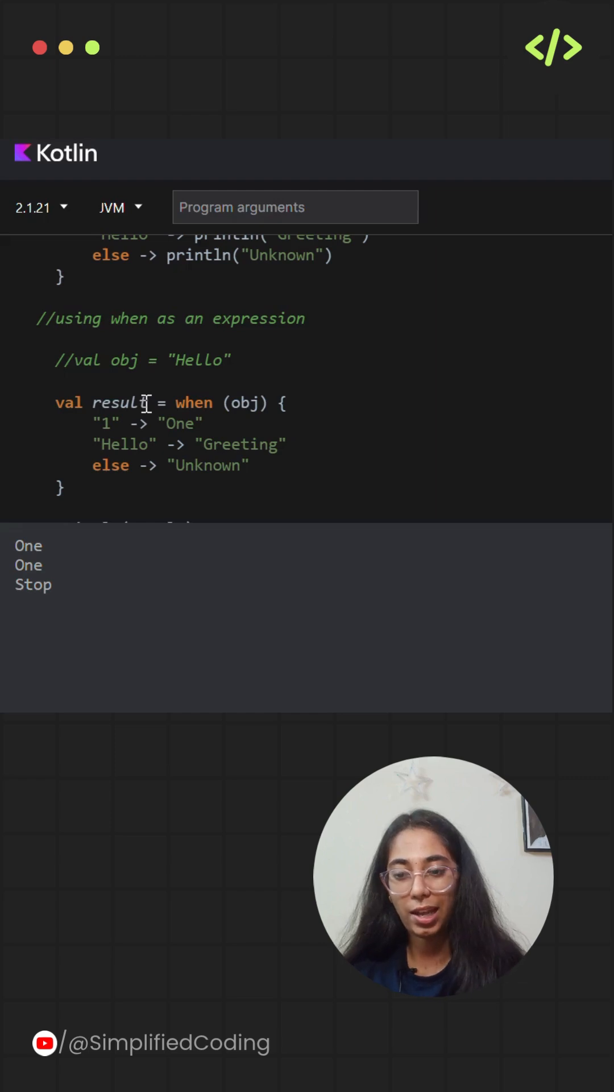
pyautogui.moveTo(99, 364)
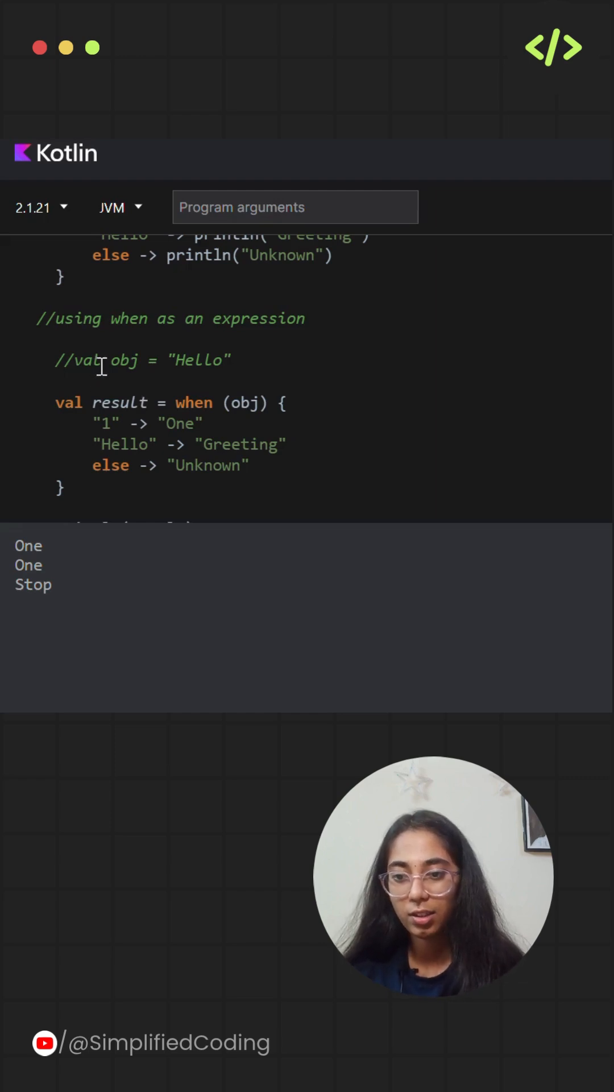
pyautogui.scroll(-3)
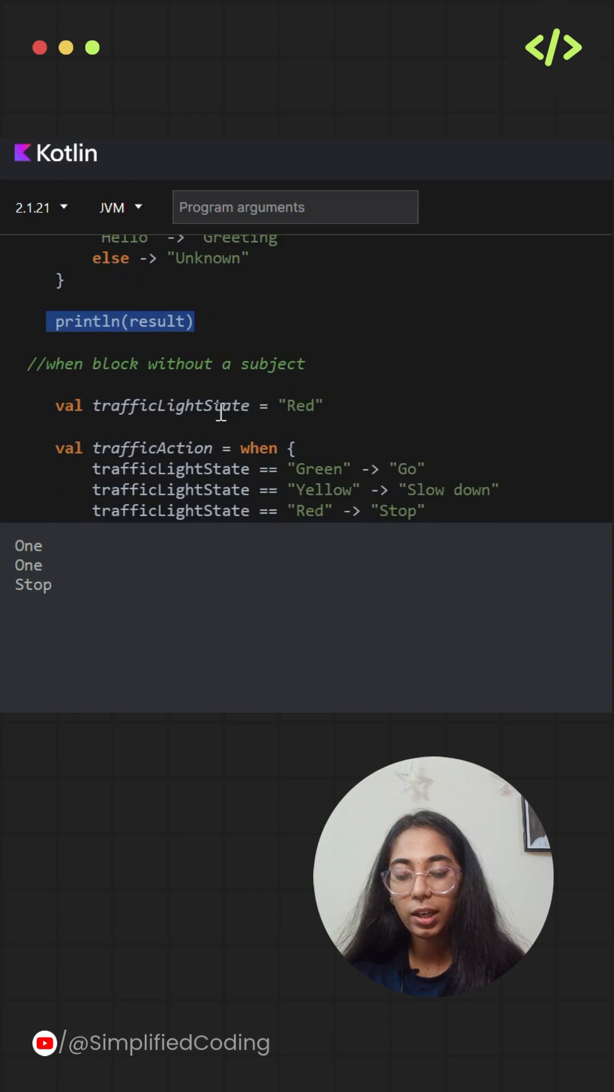
pyautogui.scroll(3)
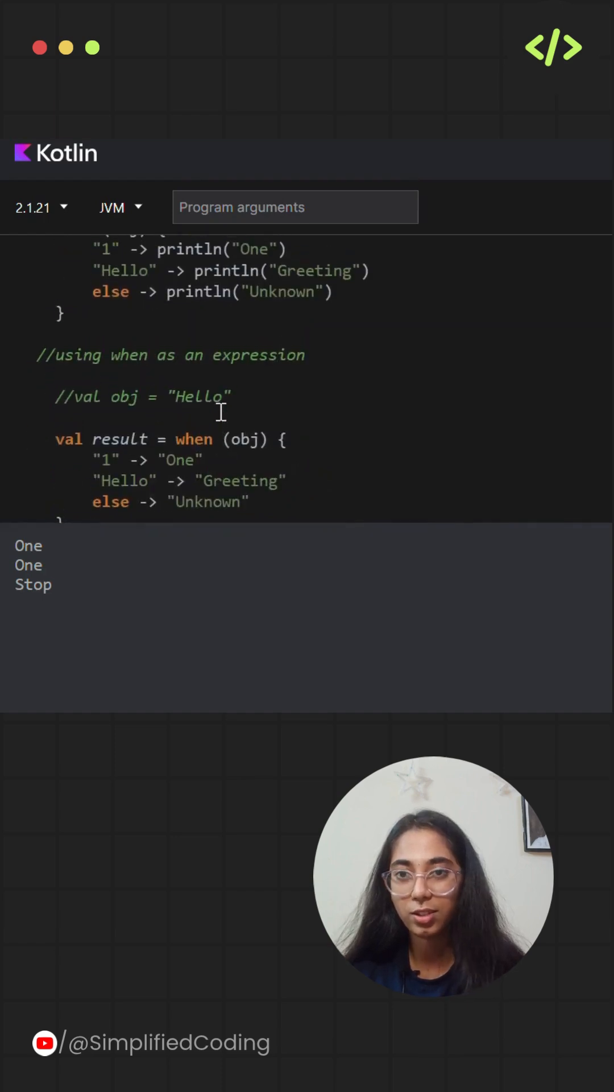
pyautogui.doubleClick(243, 439)
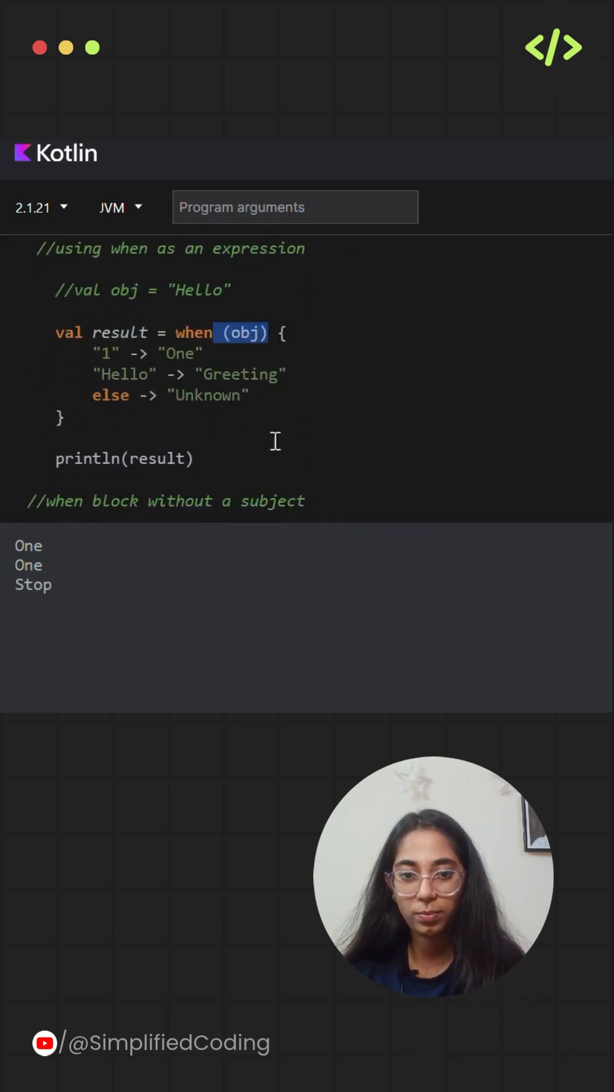
pyautogui.scroll(-3)
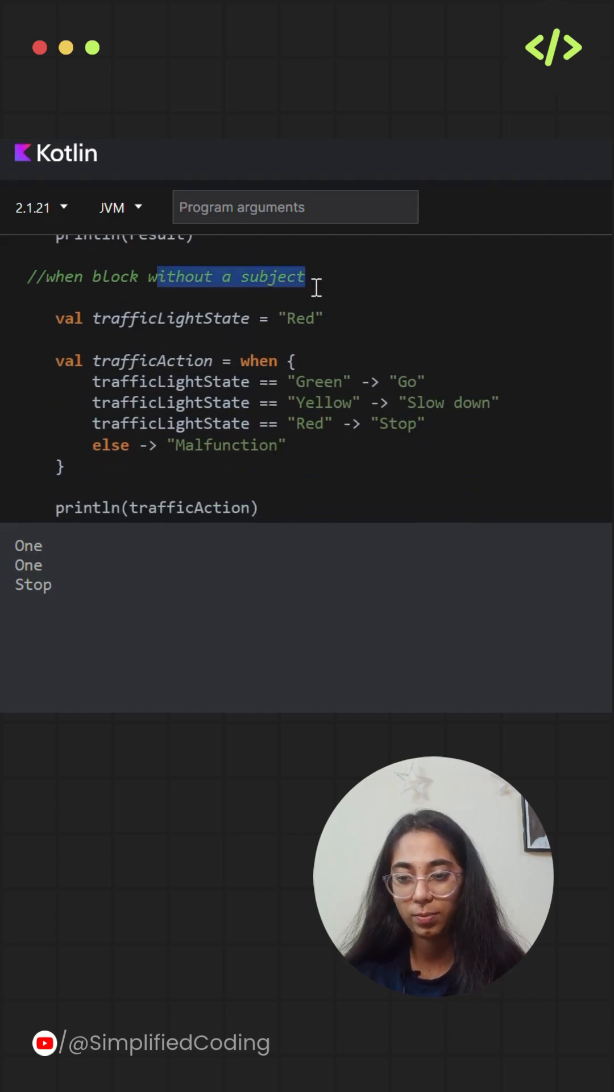
pyautogui.click(91, 340)
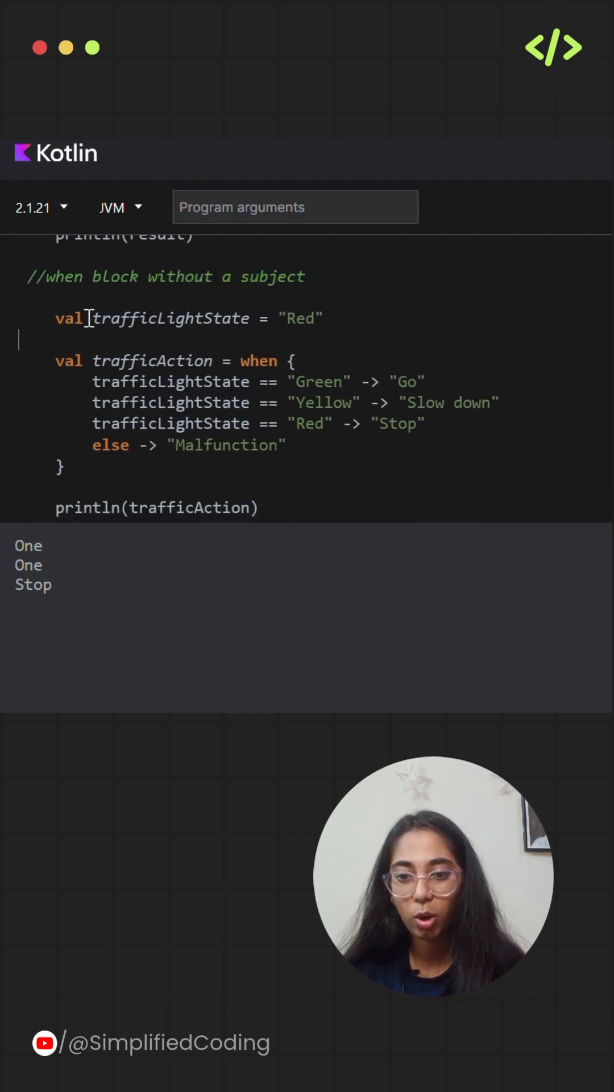
pyautogui.moveTo(273, 360)
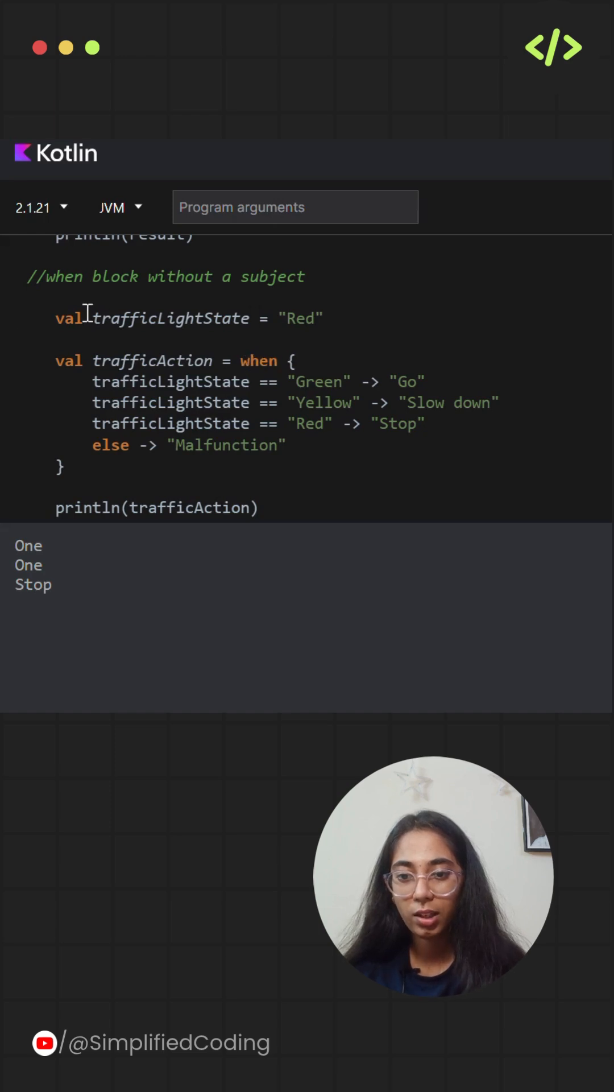
pyautogui.doubleClick(171, 318)
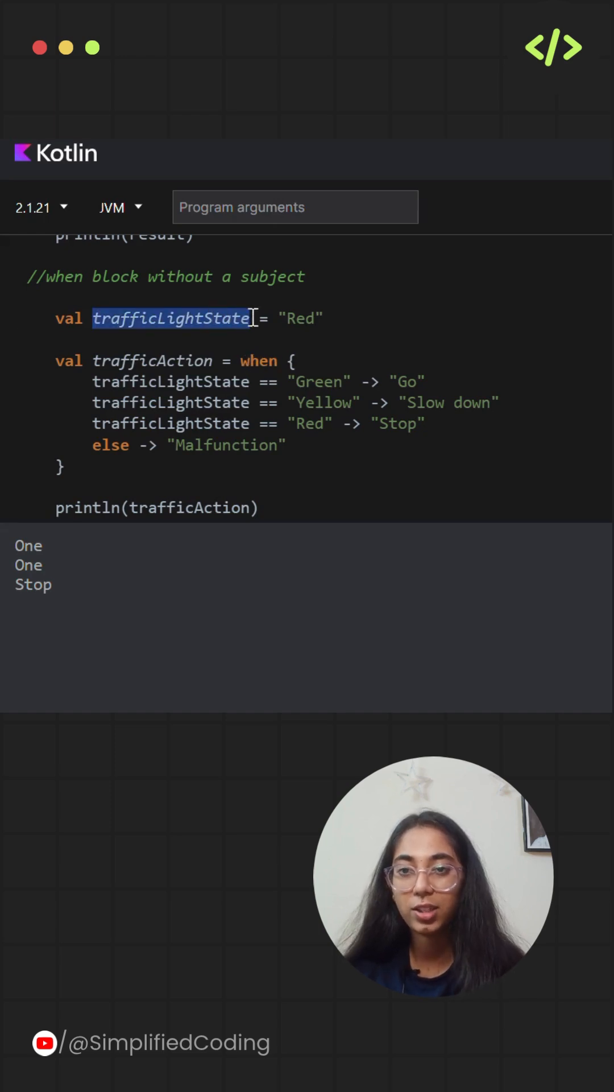
pyautogui.click(318, 319)
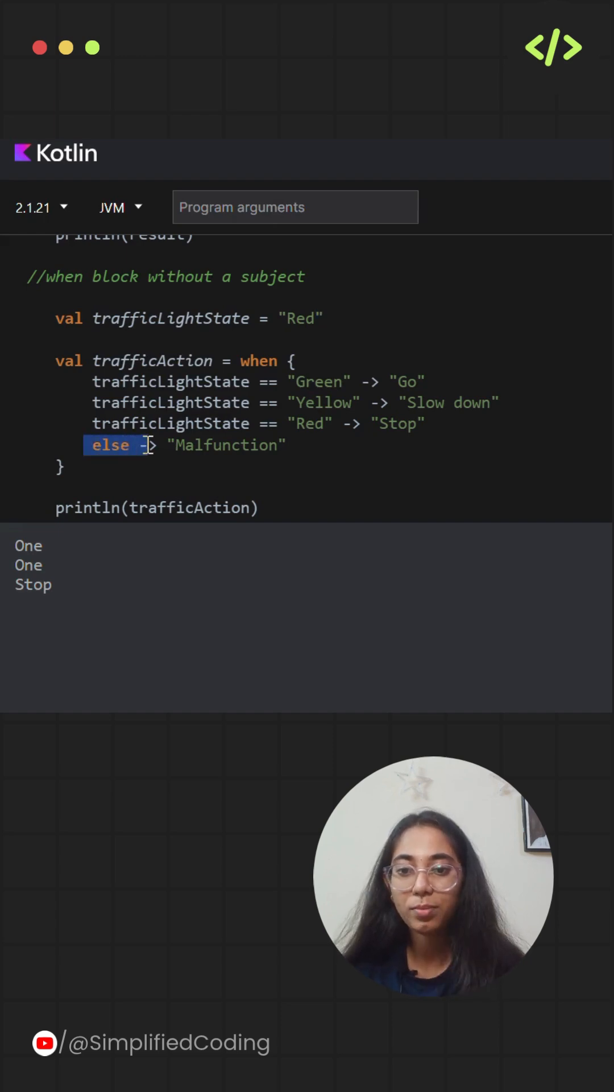
pyautogui.moveTo(151, 445)
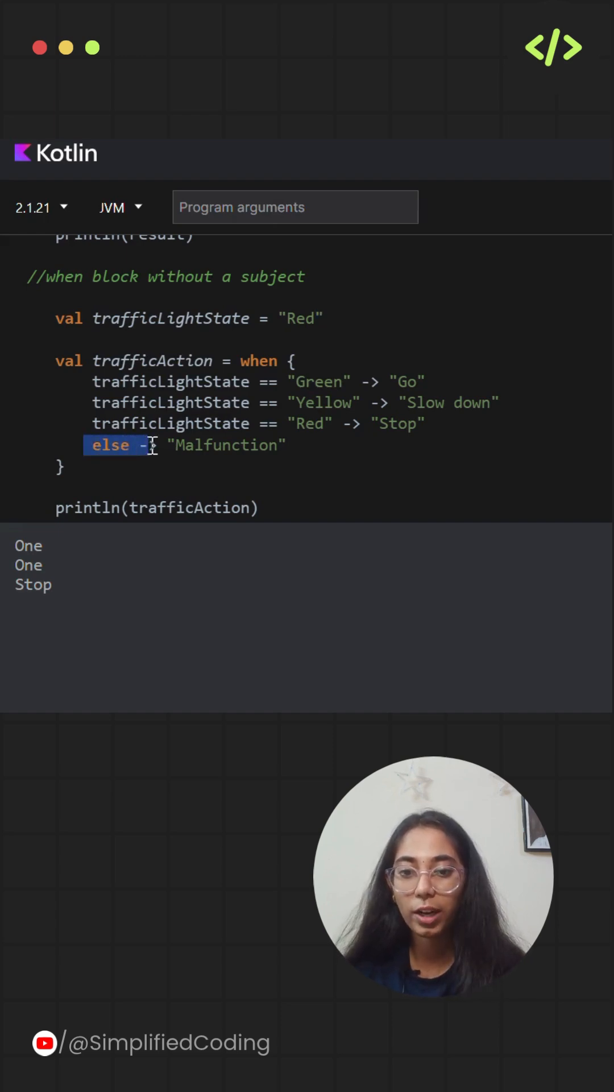
pyautogui.click(306, 445)
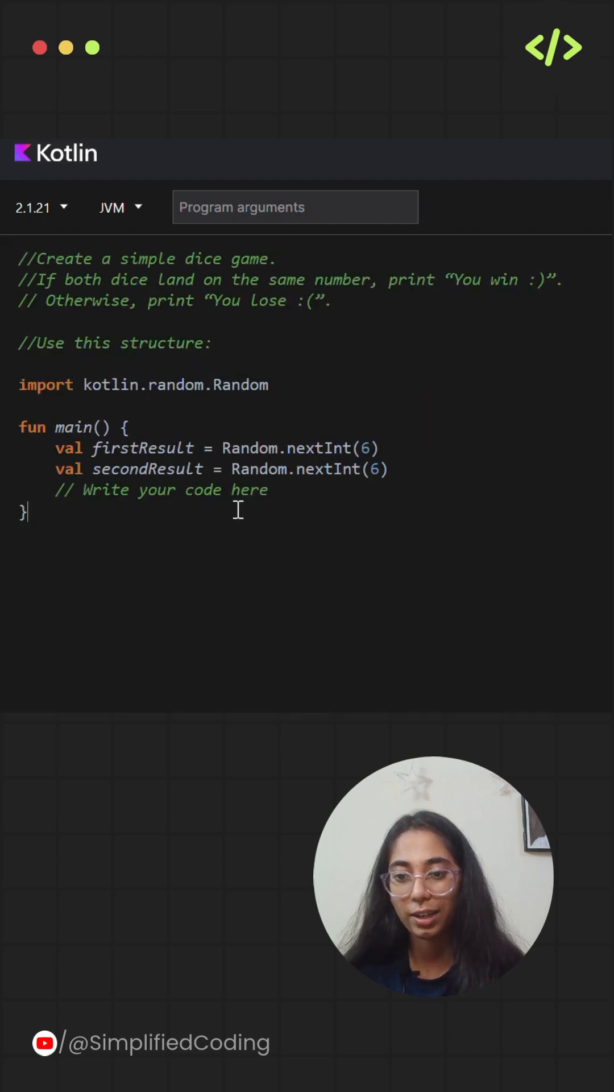
pyautogui.moveTo(398, 421)
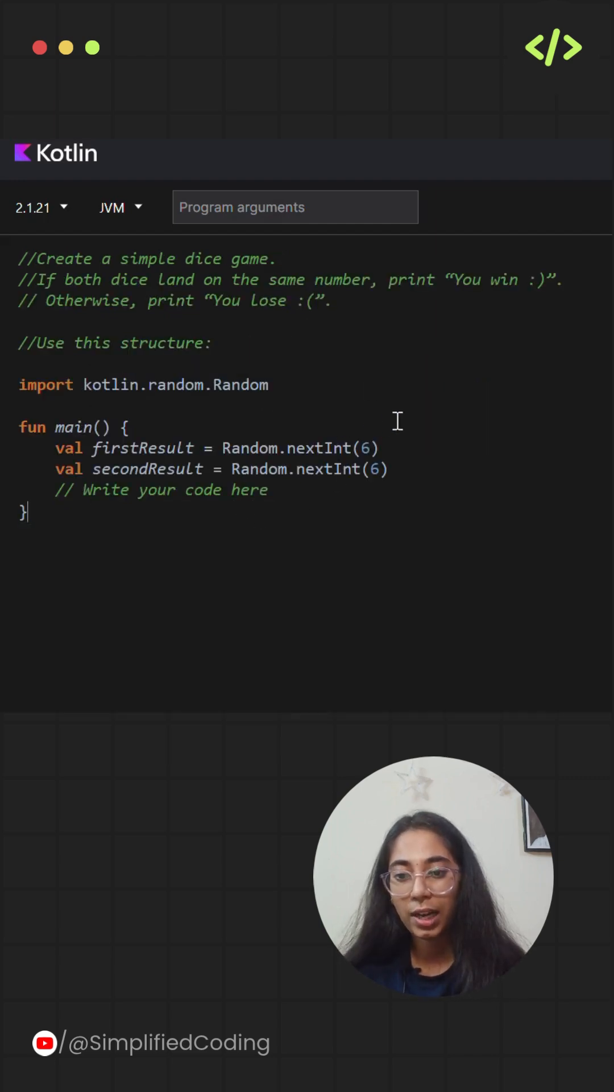